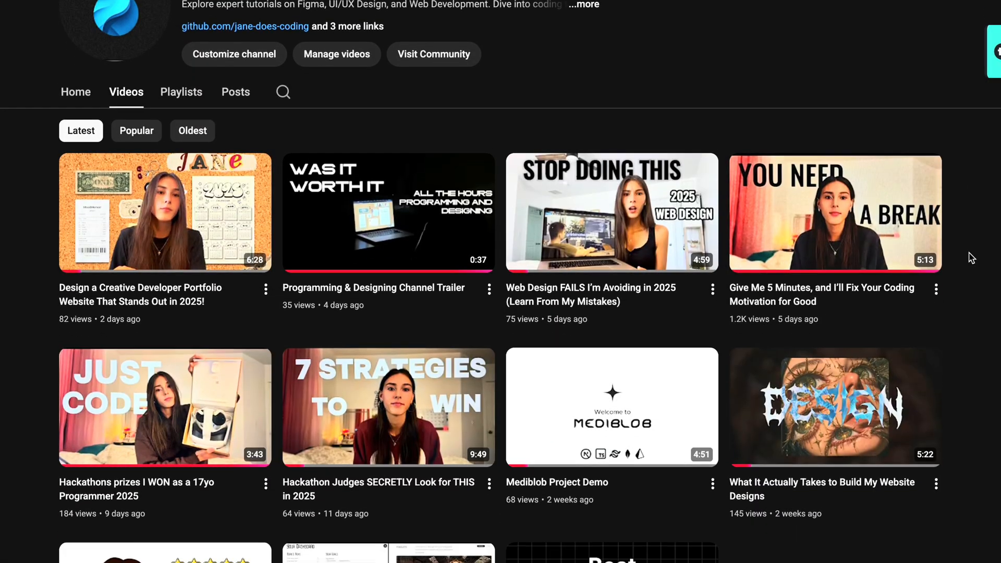
pyautogui.scroll(-3)
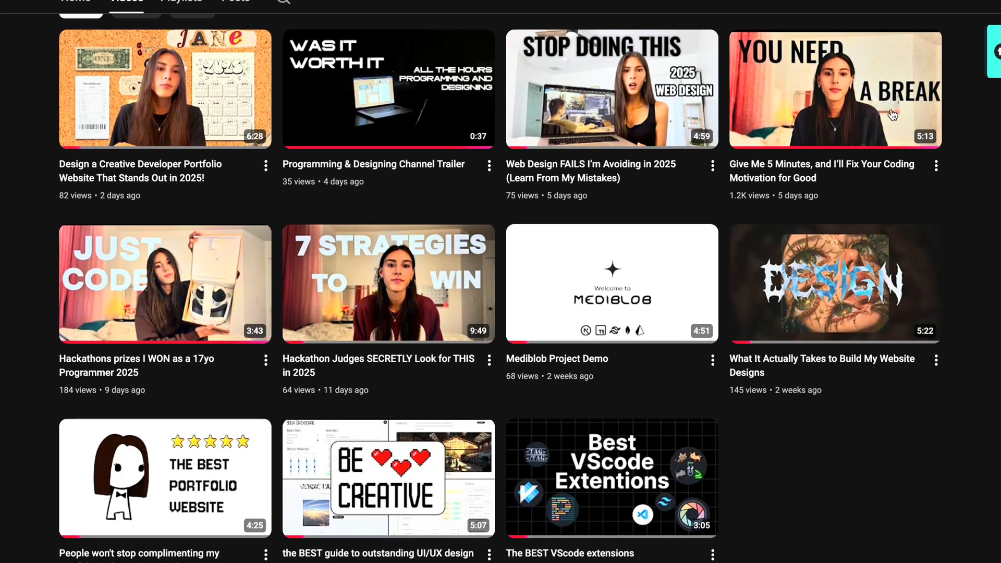